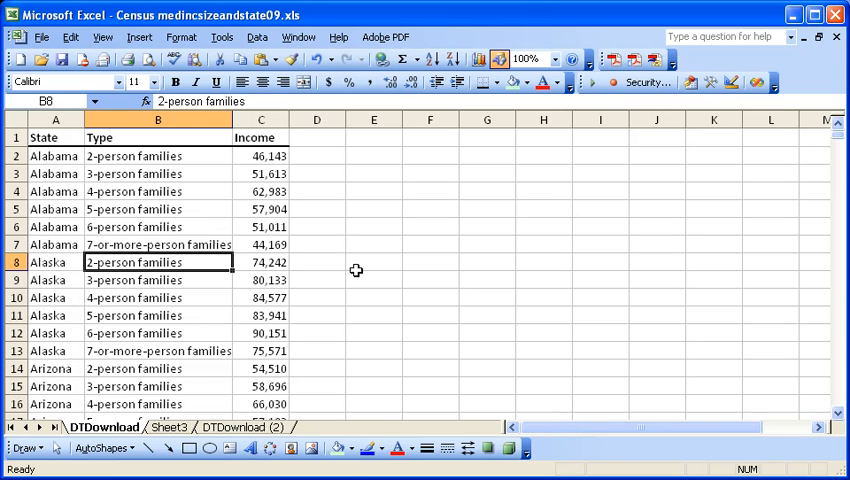
Select the full State, Type and Income data range starting at A1.
click(372, 262)
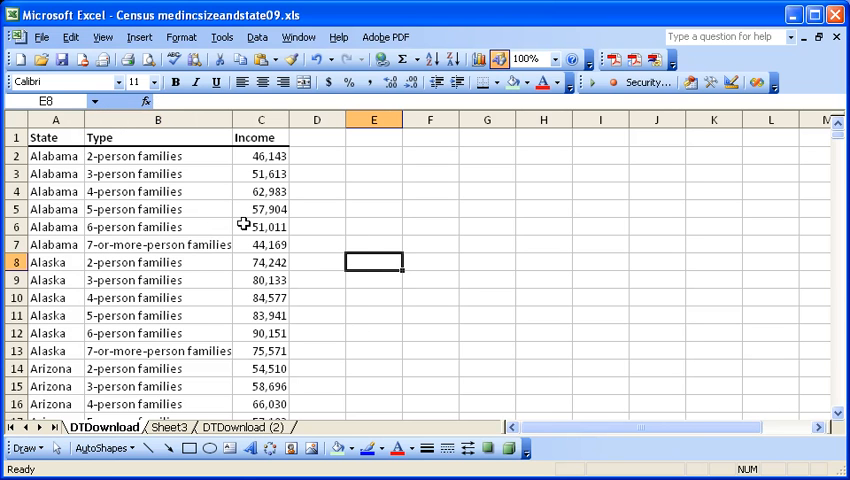
mouse_move(298, 244)
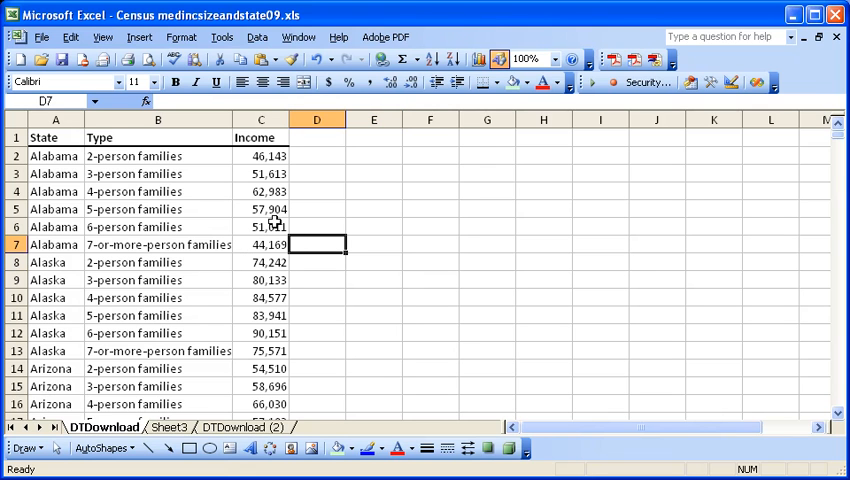
mouse_move(84, 188)
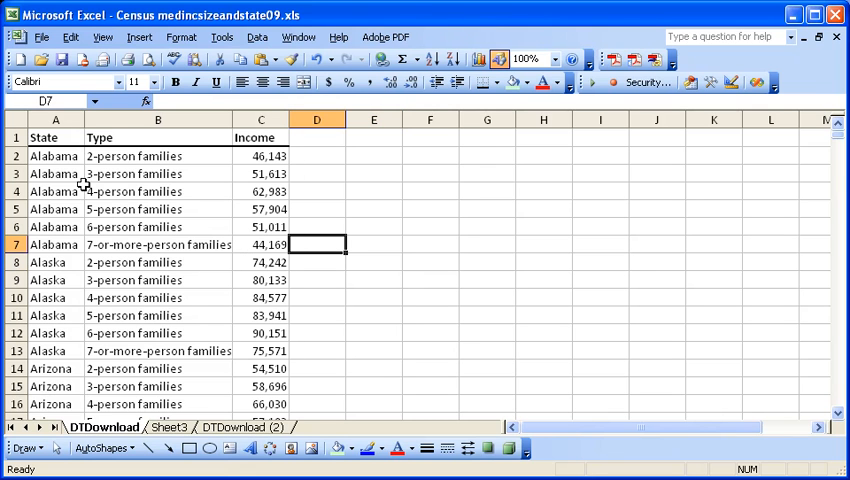
mouse_move(132, 244)
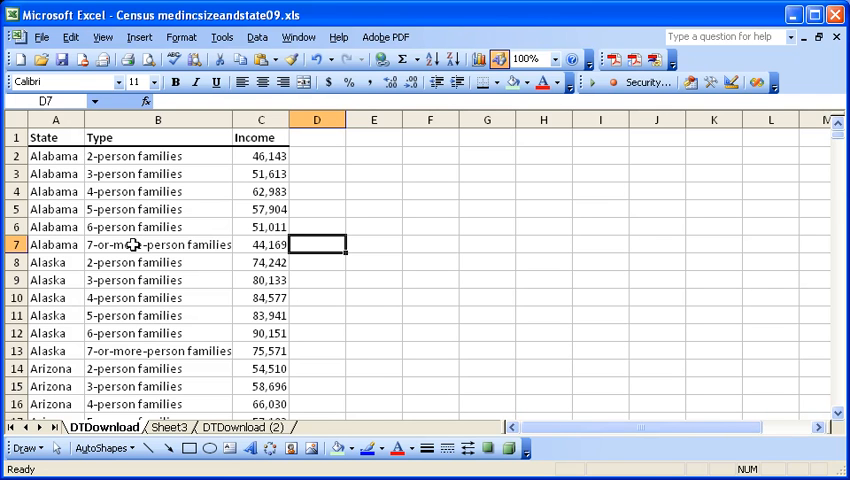
drag(56, 136, 248, 316)
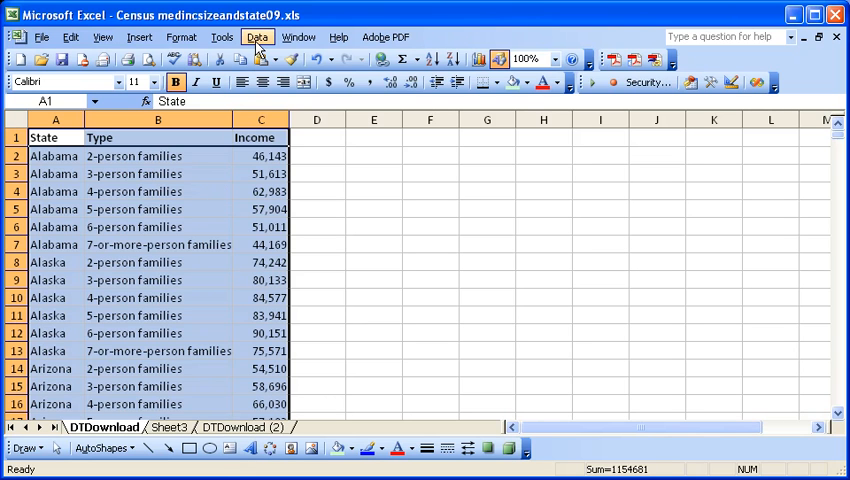
Create an empty PivotTable on a new worksheet from the census list via the Data menu wizard.
click(260, 38)
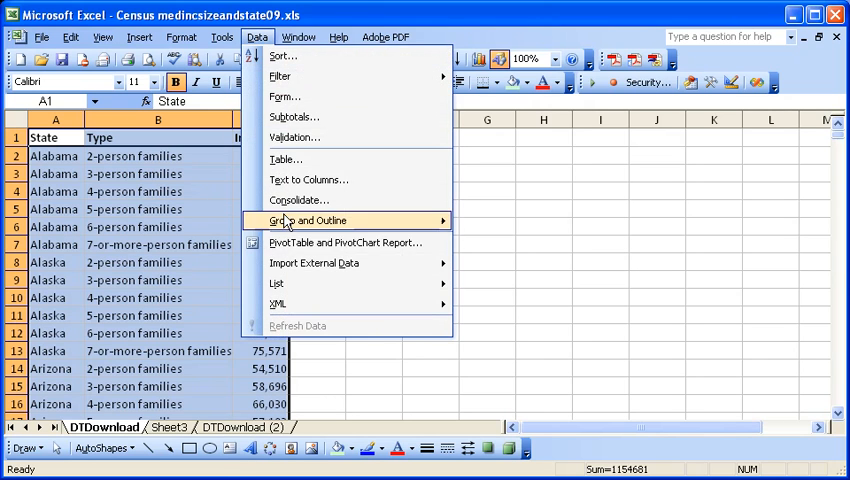
click(344, 242)
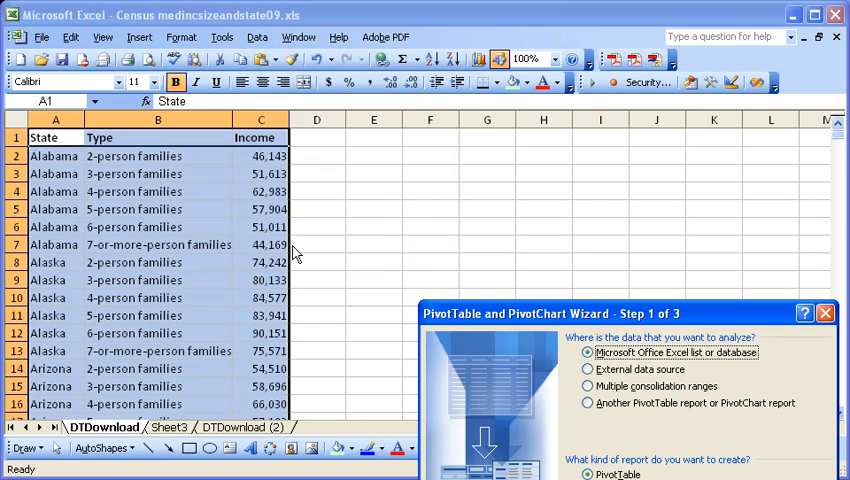
drag(620, 312, 596, 136)
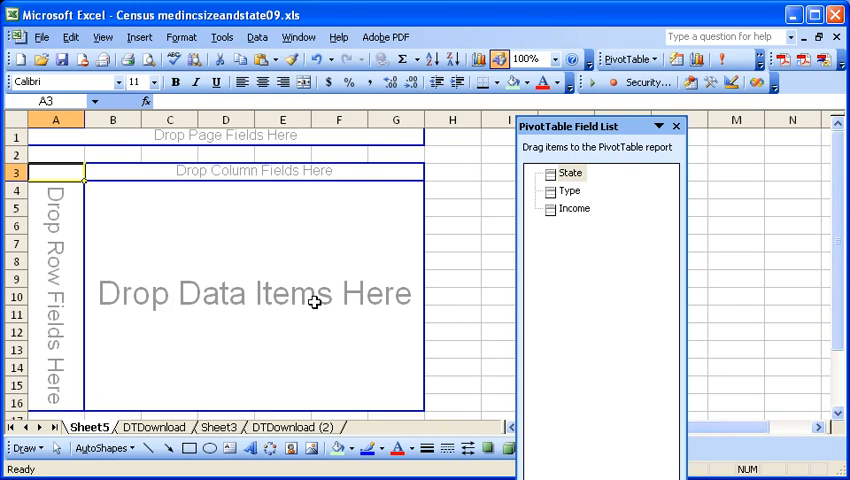
mouse_move(478, 224)
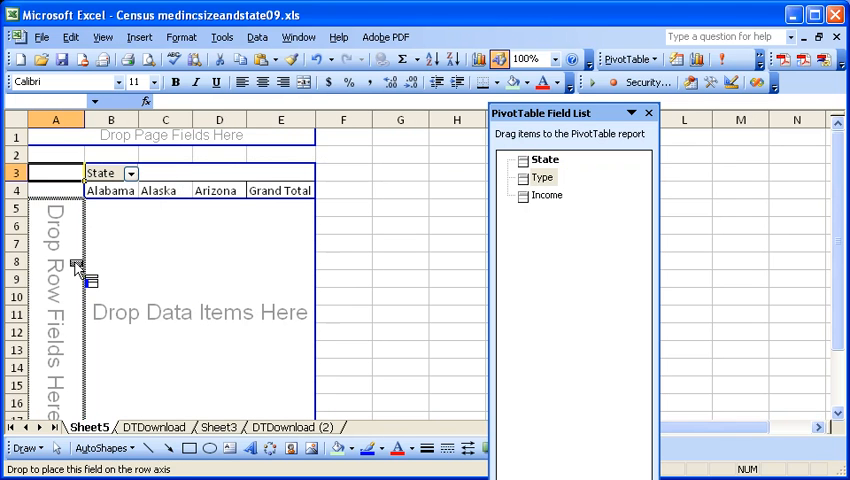
Place Type as pivot rows and Income as the summed data field.
drag(542, 176, 80, 190)
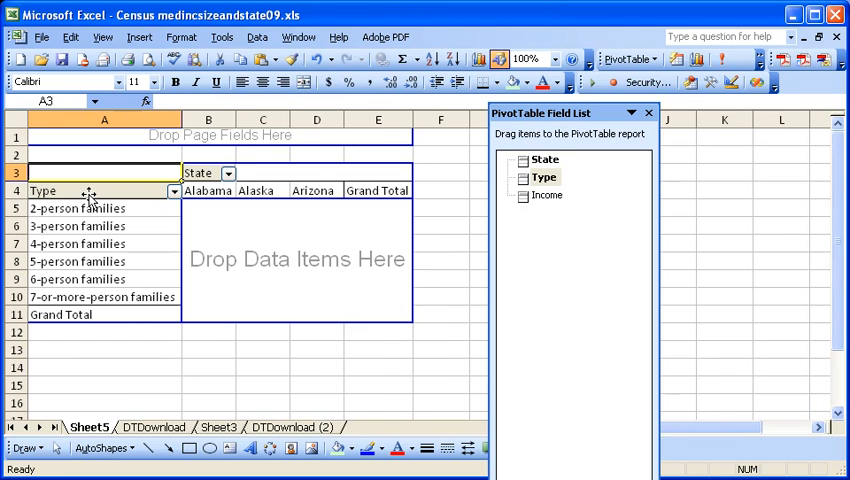
mouse_move(548, 202)
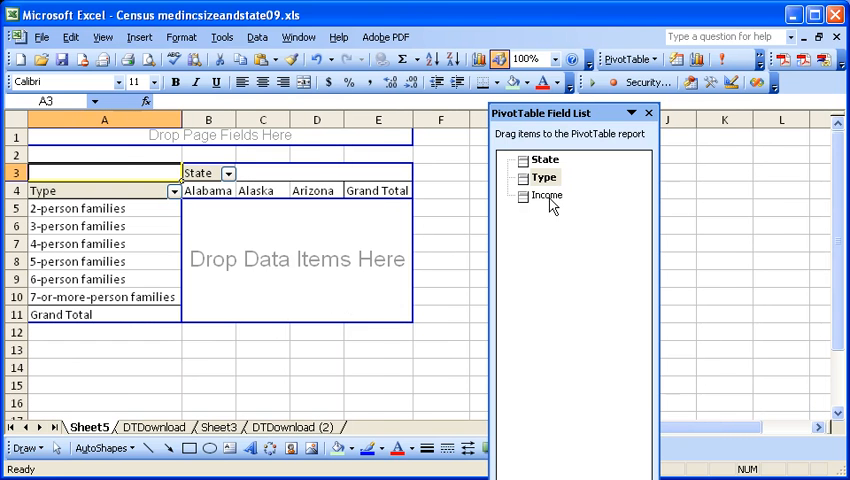
drag(548, 196, 296, 258)
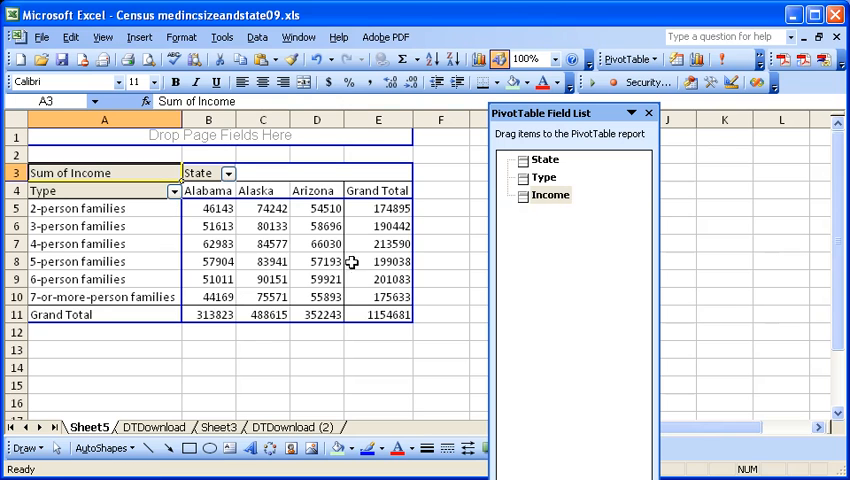
mouse_move(348, 244)
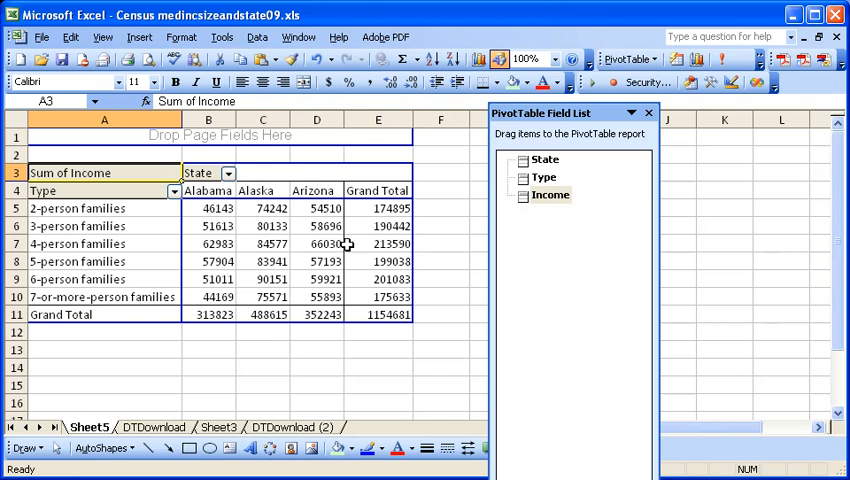
Format the income field as Number with 1000 separator and no decimals.
right_click(262, 244)
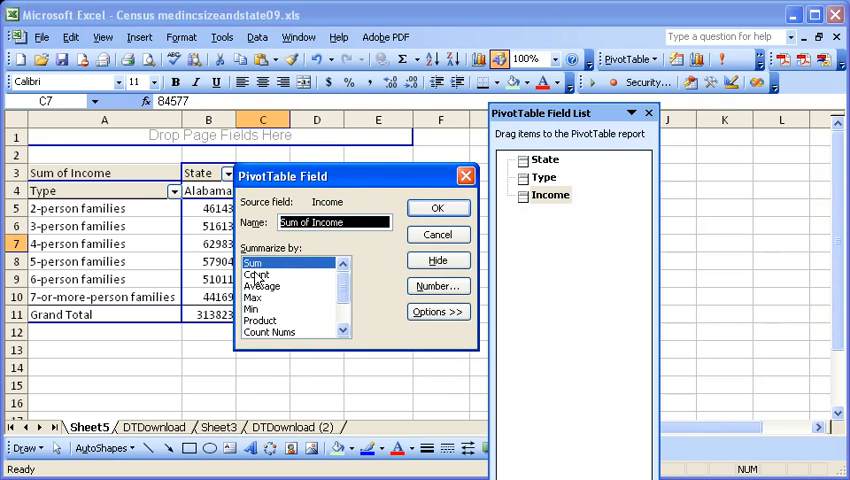
click(438, 286)
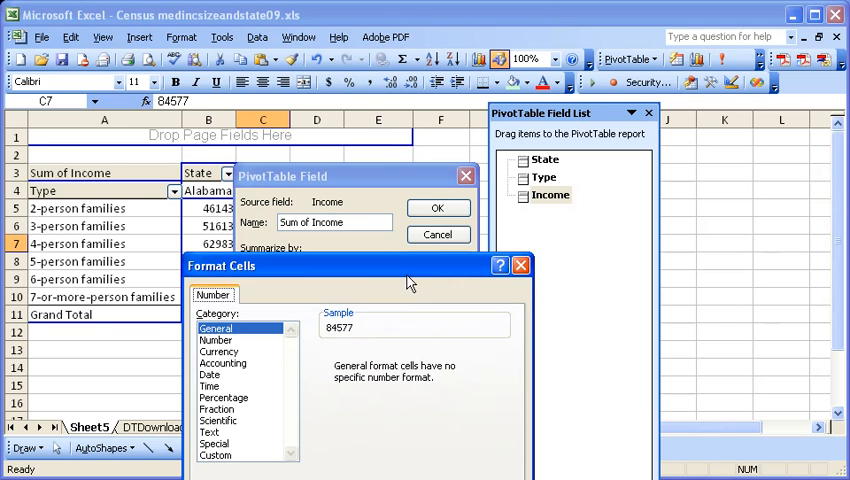
click(216, 340)
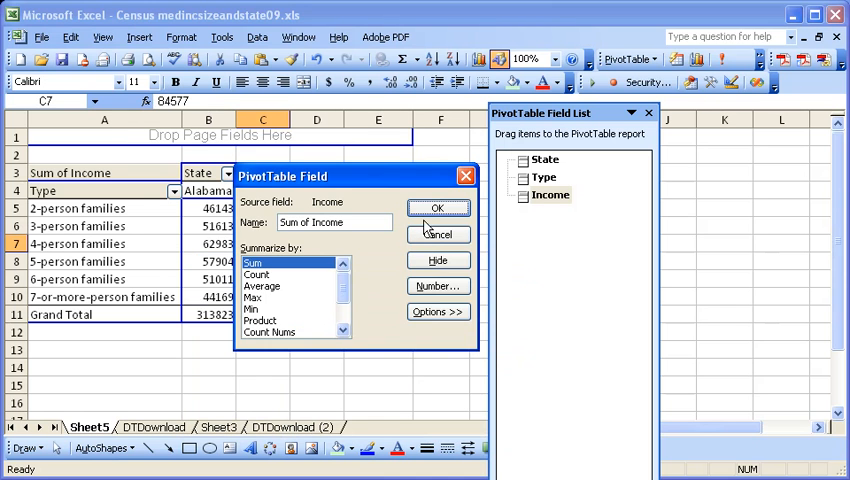
click(438, 208)
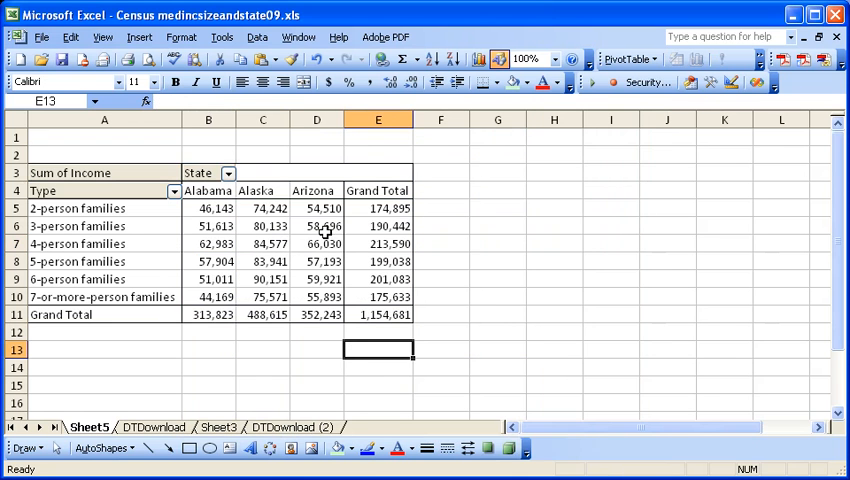
mouse_move(310, 172)
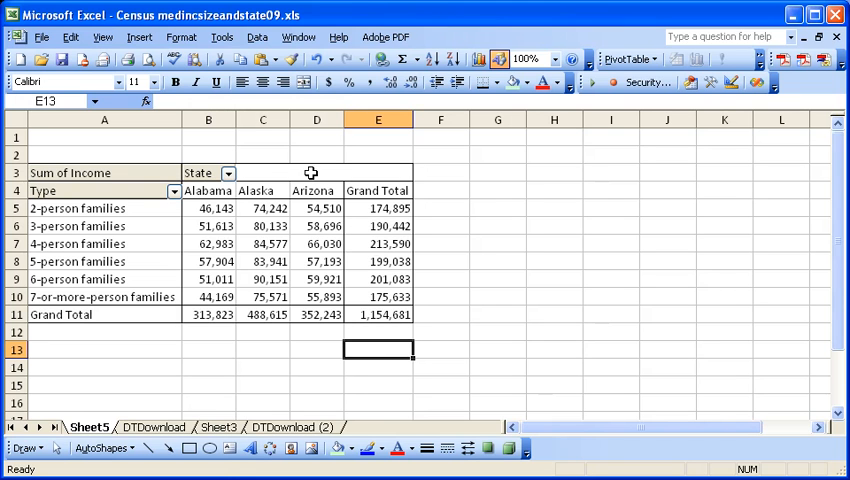
mouse_move(388, 296)
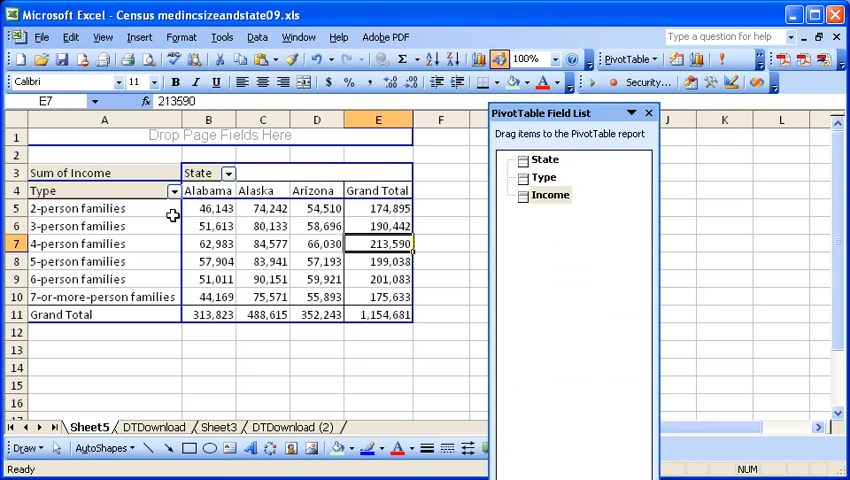
Move State to the page area, filter to Alabama, then nest State under Type in the rows.
click(200, 172)
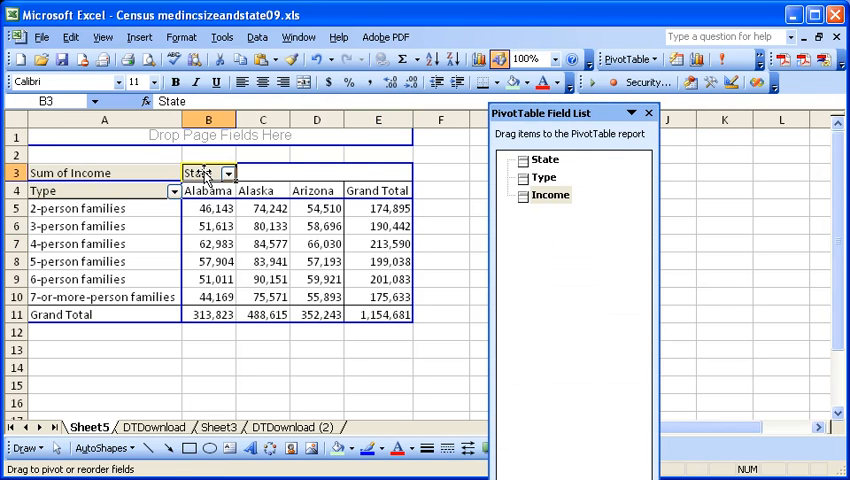
drag(208, 172, 208, 136)
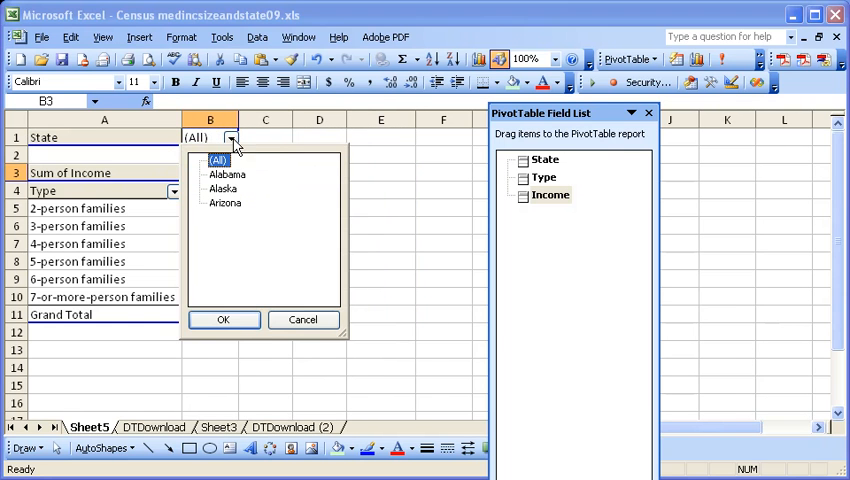
click(226, 174)
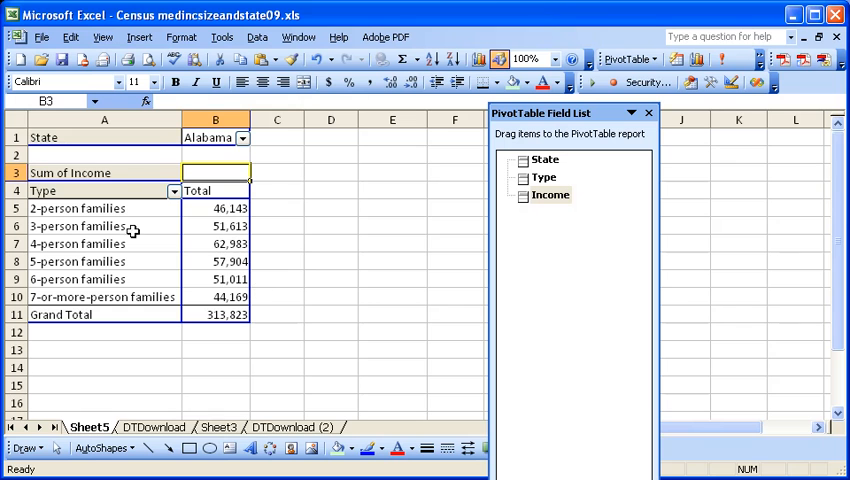
click(104, 136)
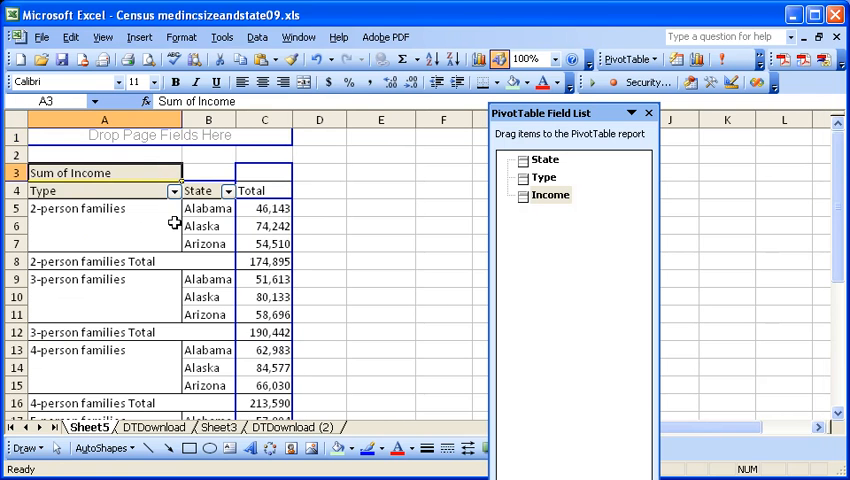
mouse_move(238, 216)
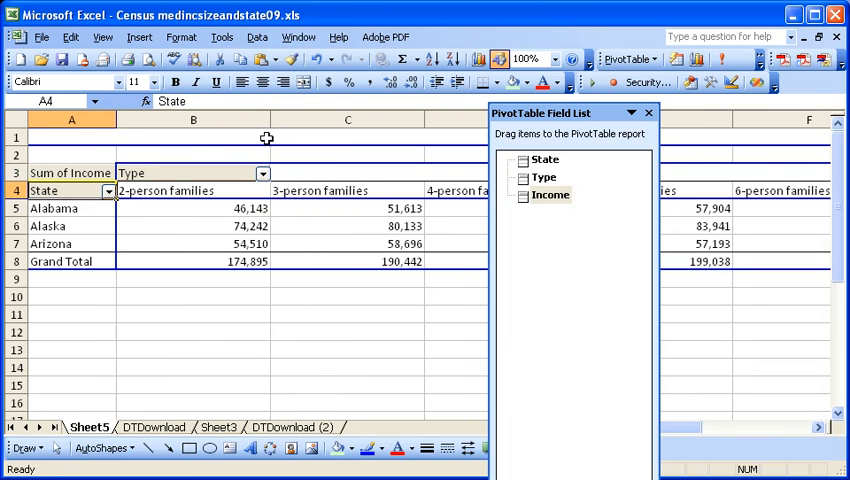
Swap to states as rows and types as columns, then AutoFit all column widths.
click(644, 114)
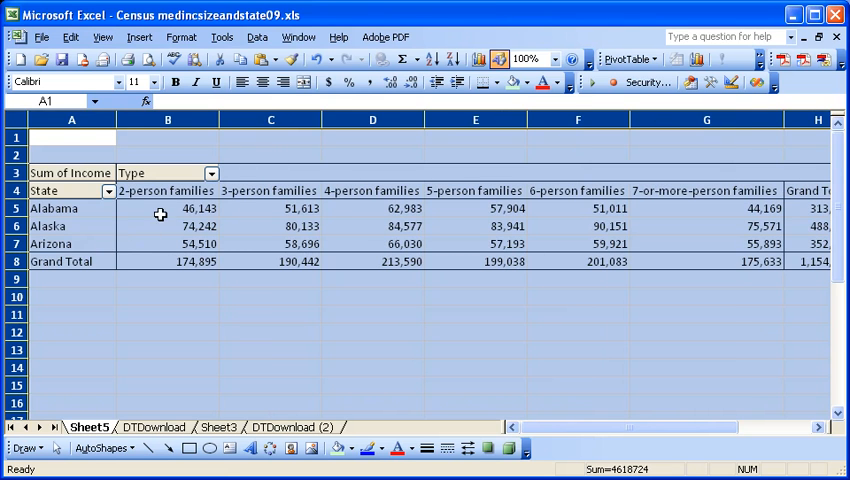
click(270, 224)
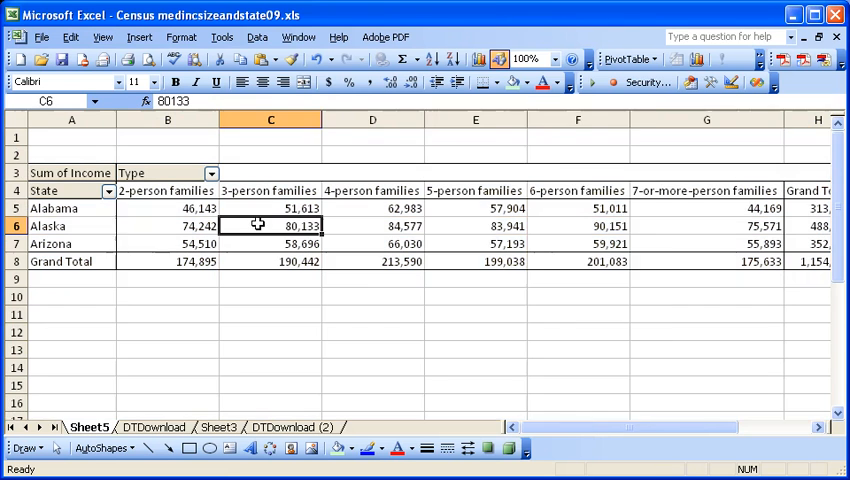